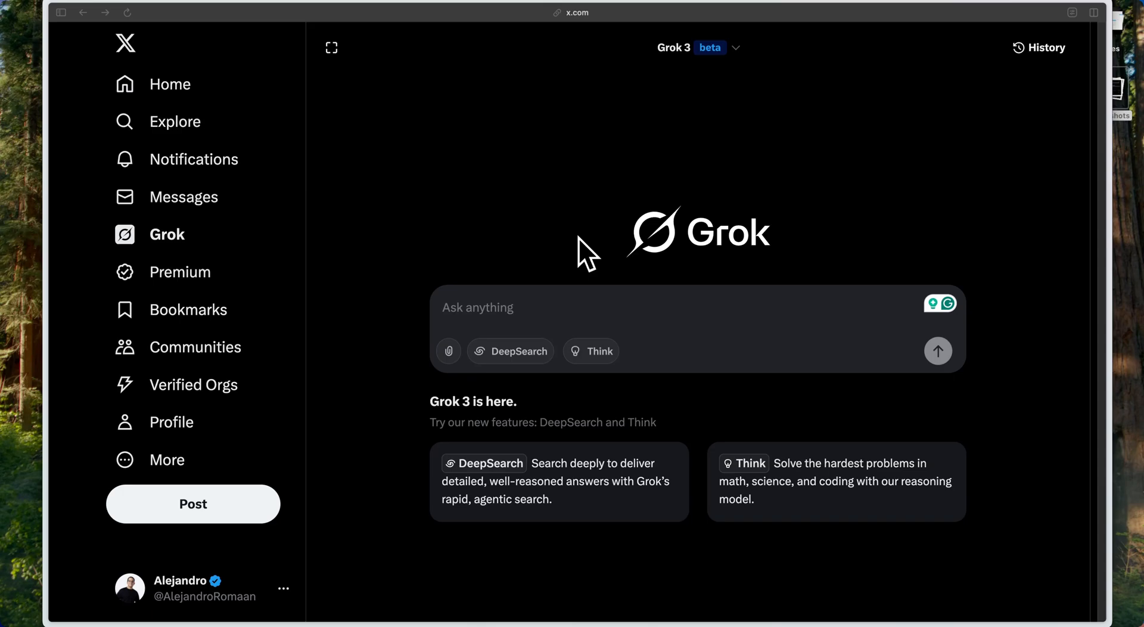
mouse_move(605, 375)
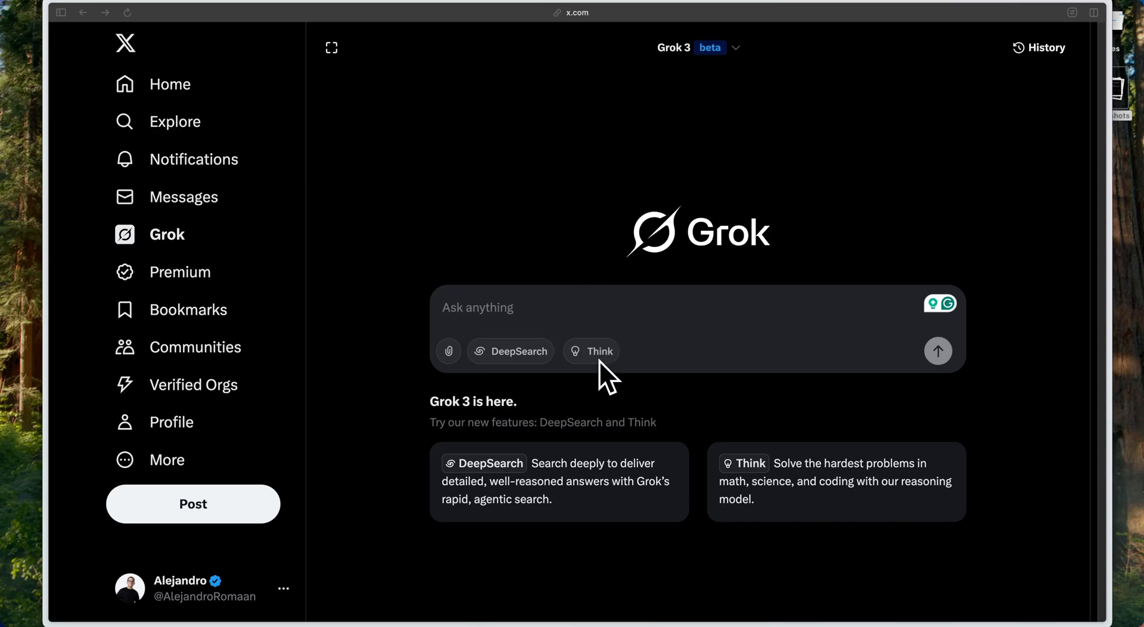
mouse_move(548, 333)
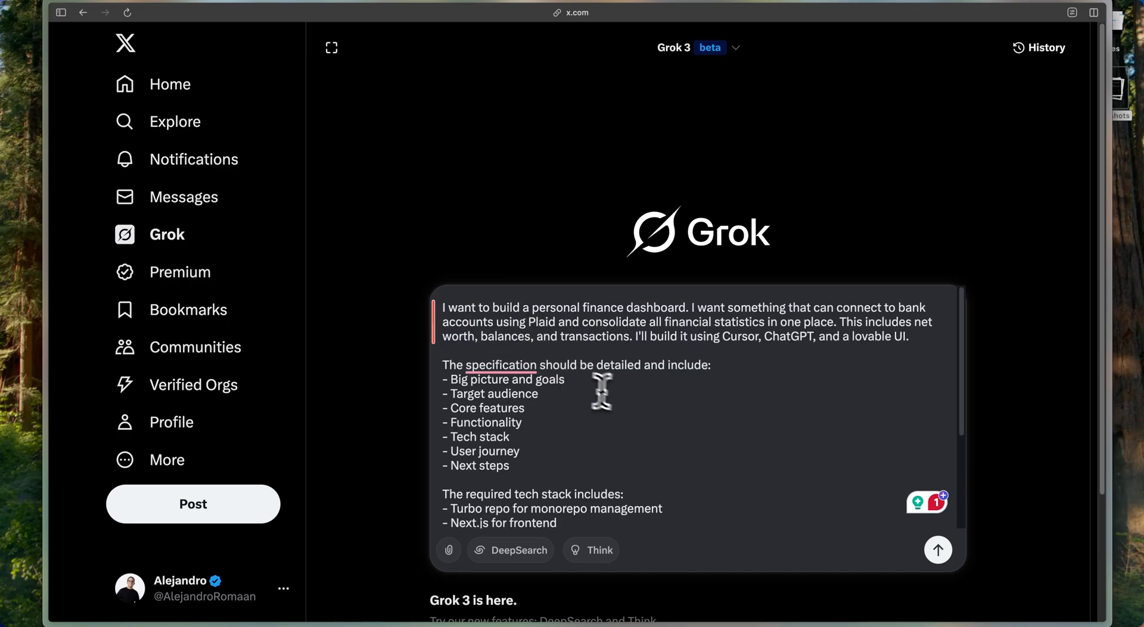
mouse_move(658, 387)
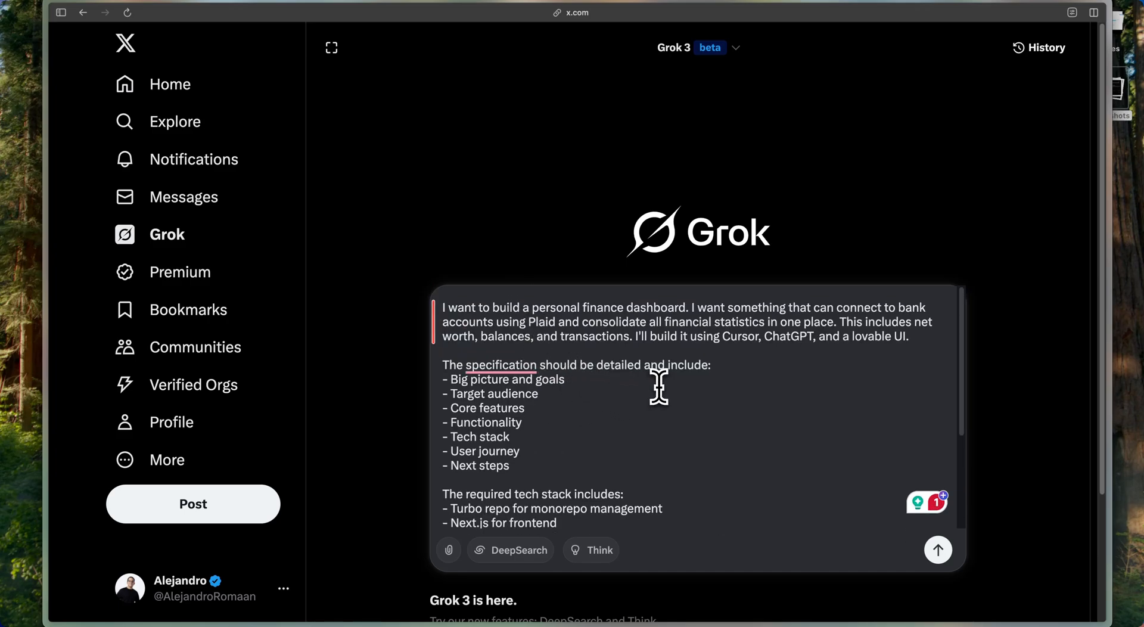
Enable Think mode and send the personal finance dashboard spec prompt to Grok
scroll("down", 3)
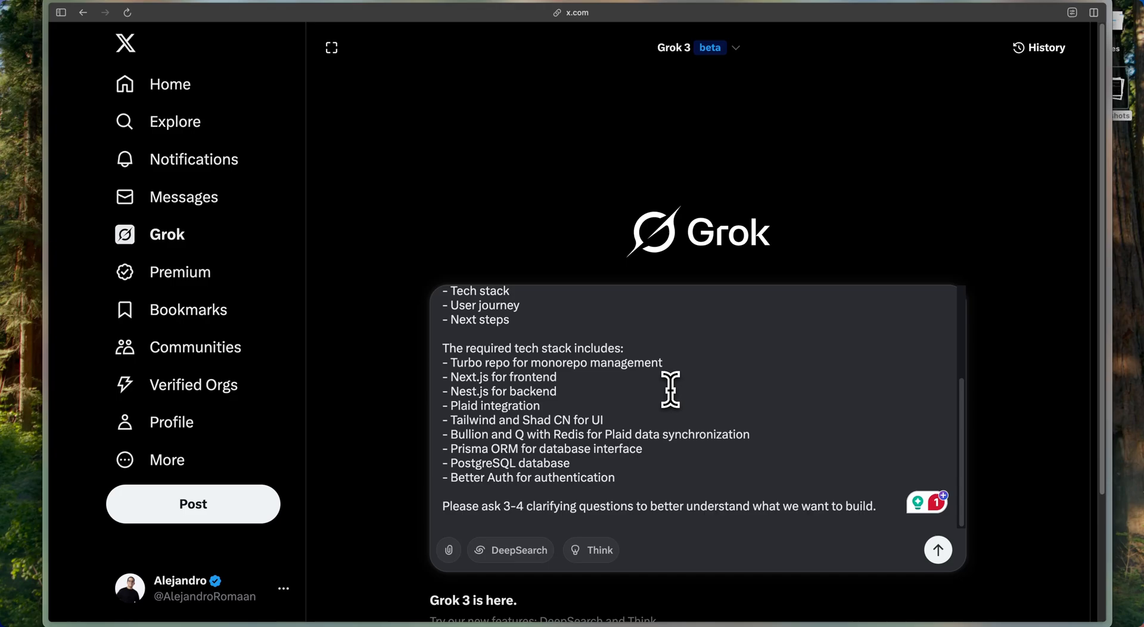
mouse_move(589, 549)
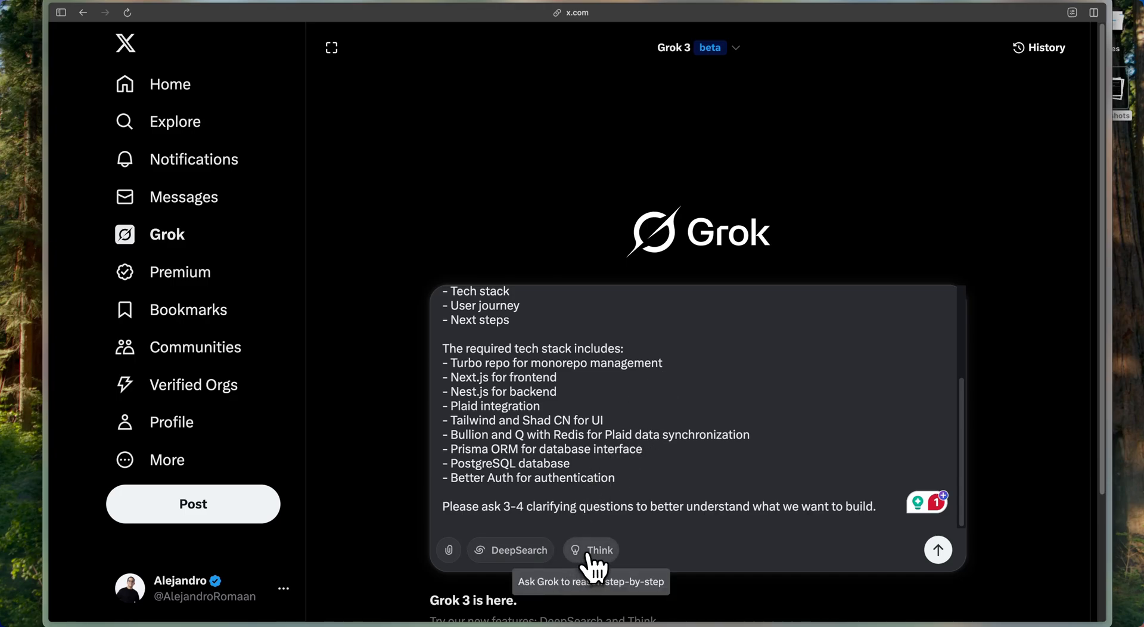
left_click(590, 549)
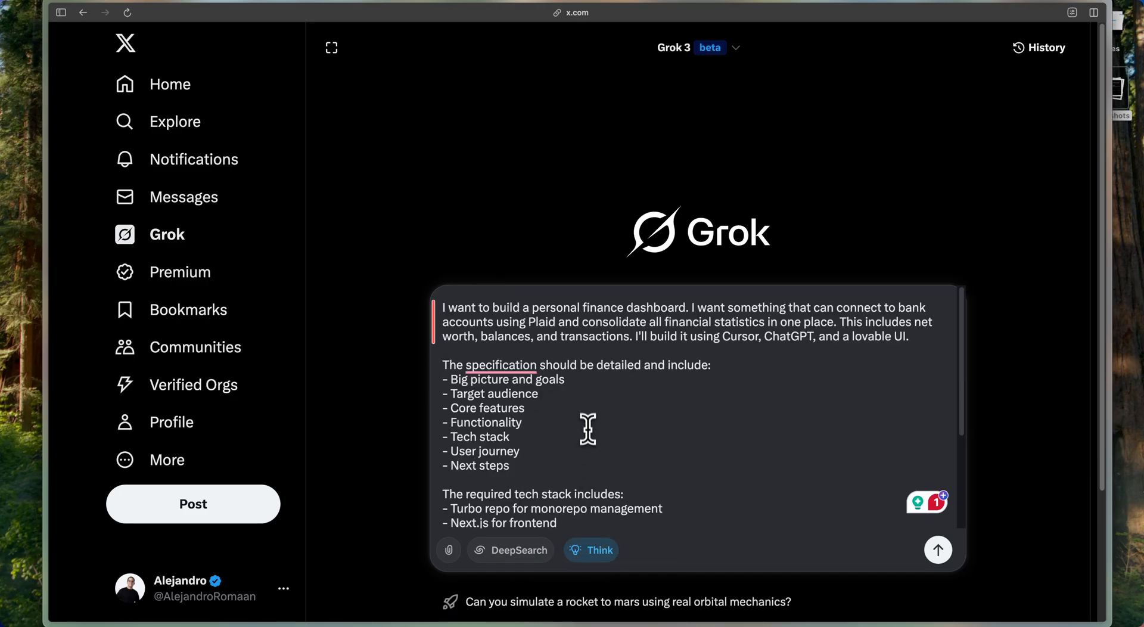
left_click(938, 550)
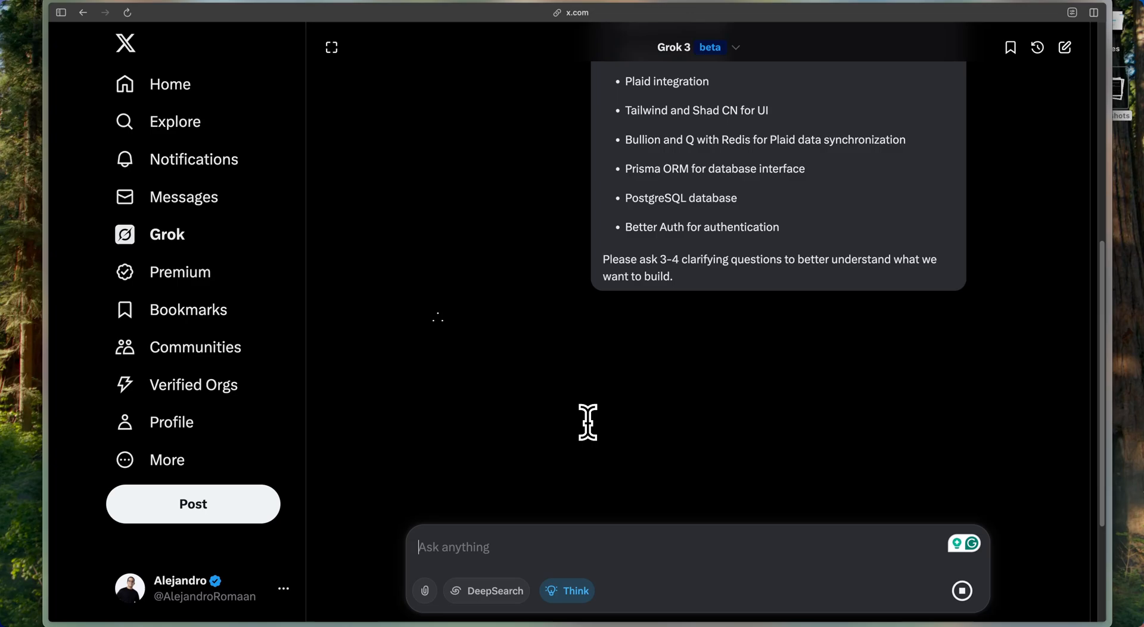
Scroll through Grok's four clarifying questions and its assumed answers on stats, sync, customization and security
scroll("down", 3)
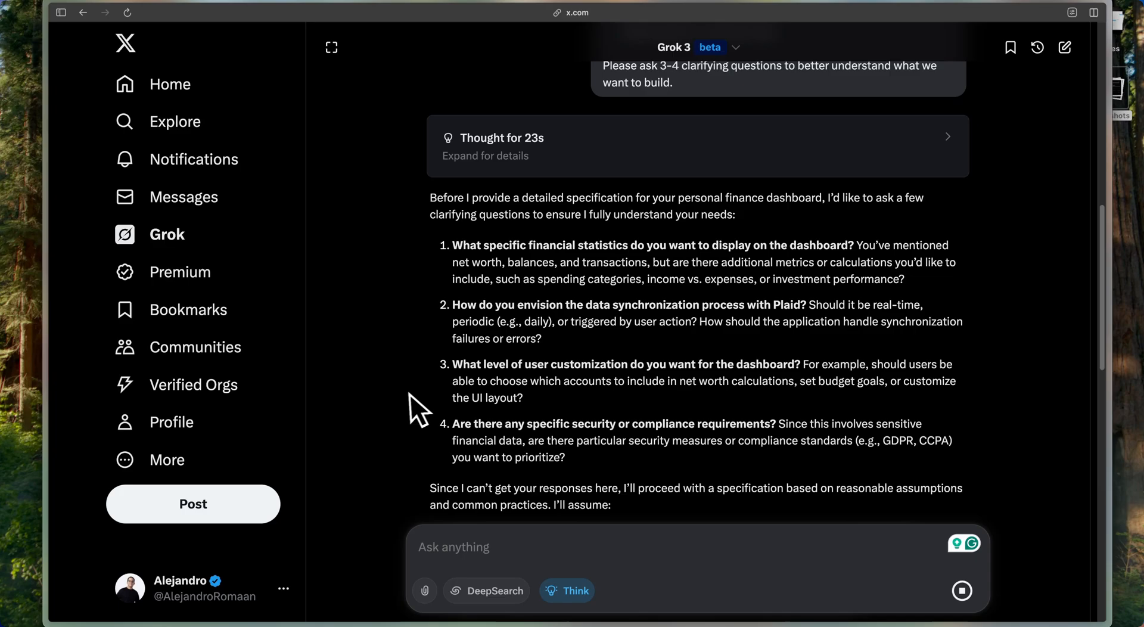
scroll("down", 3)
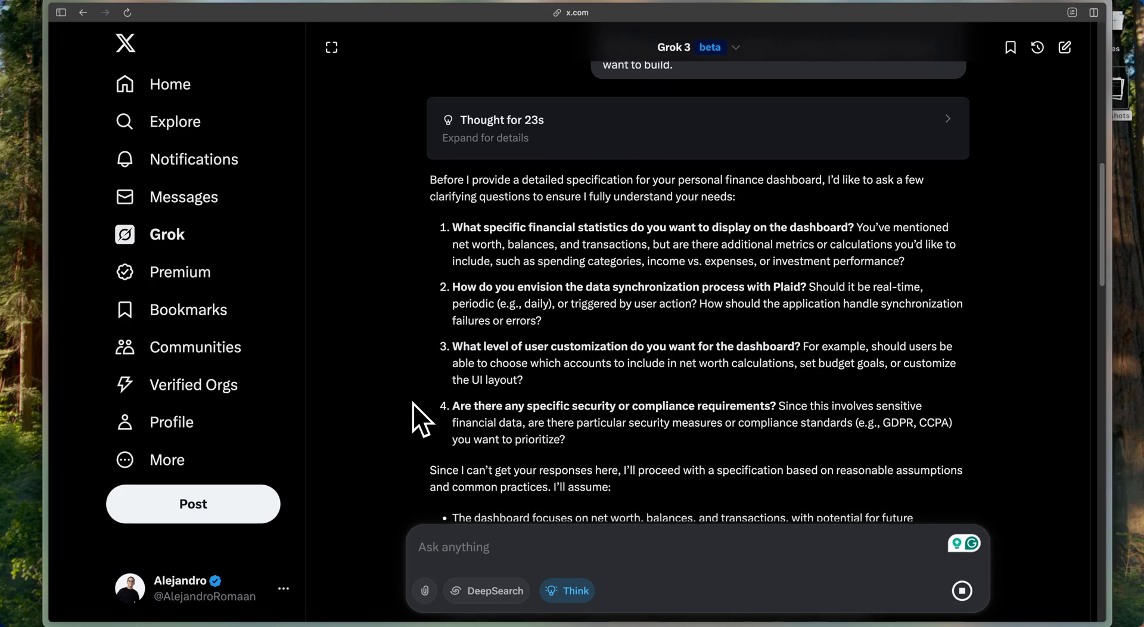
scroll("down", 3)
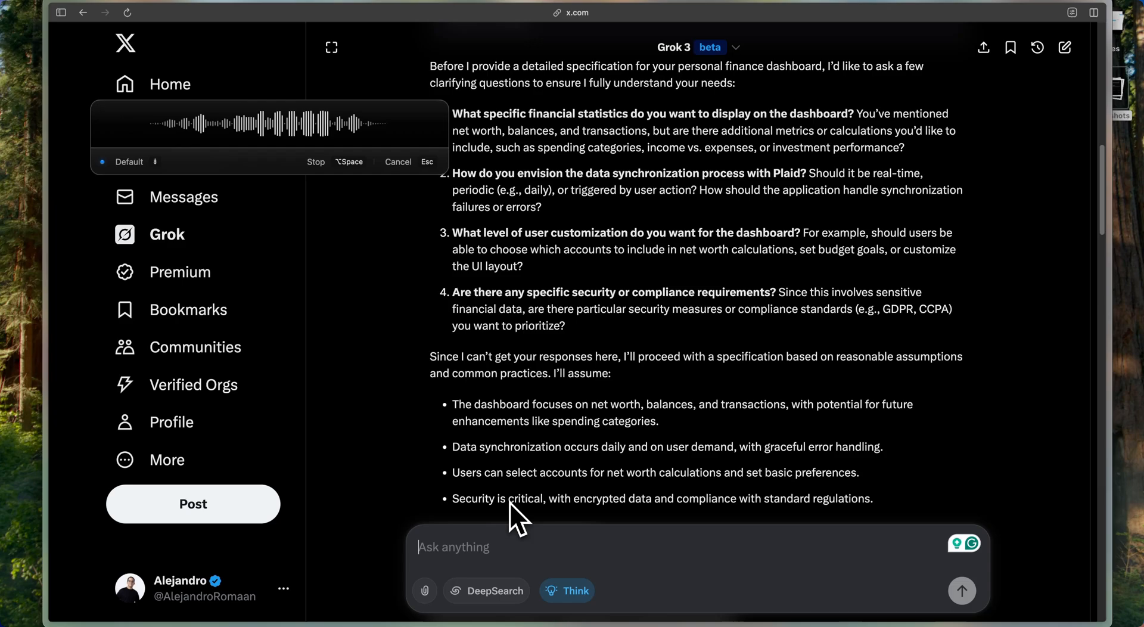
Scroll through Grok's tailored response confirming core features, twice-daily Plaid syncing and a read-only UI
scroll("down", 3)
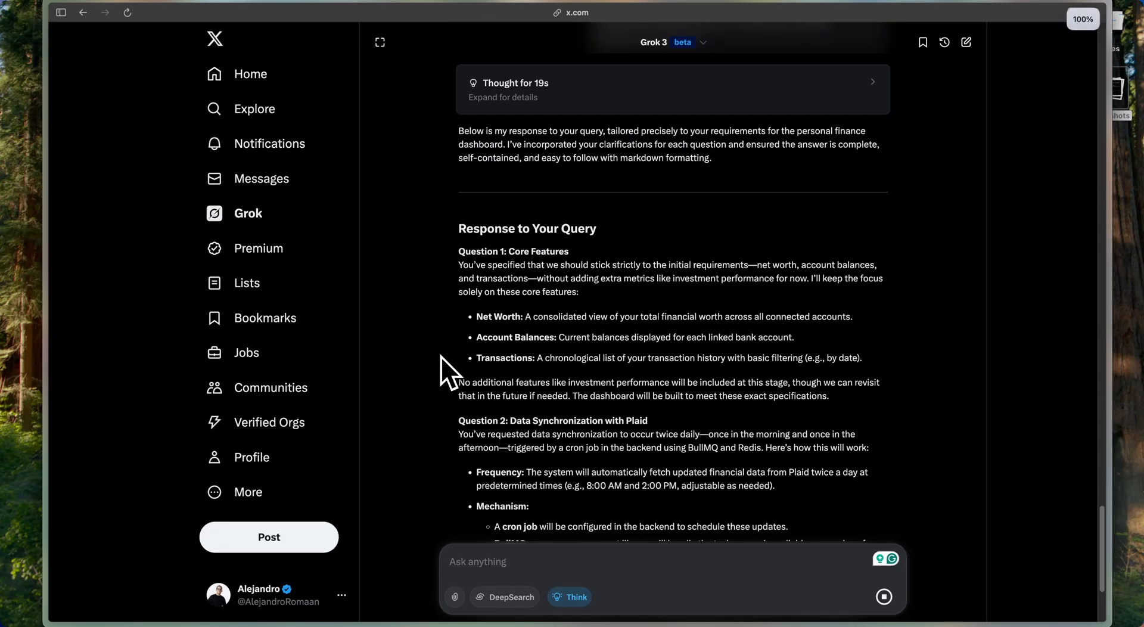
scroll("down", 3)
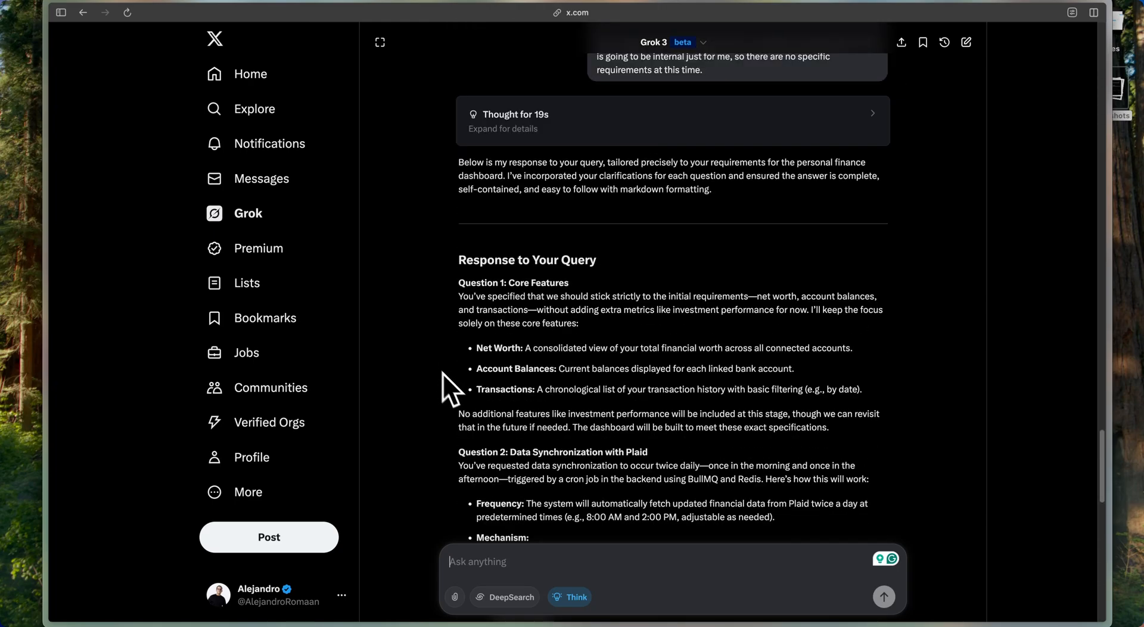
scroll("down", 3)
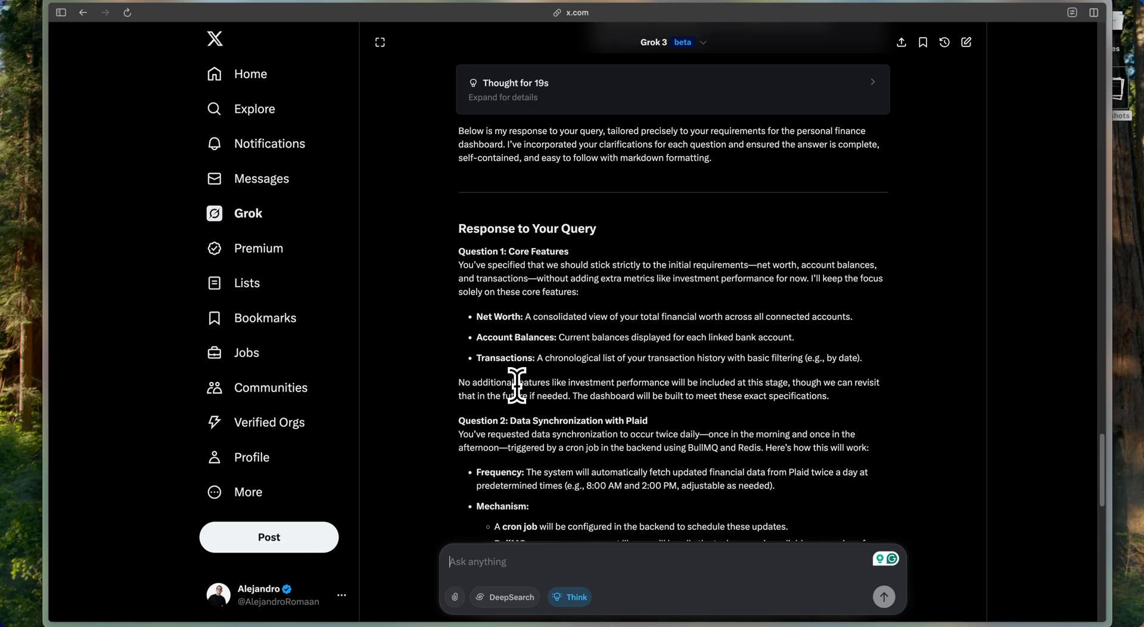
mouse_move(503, 364)
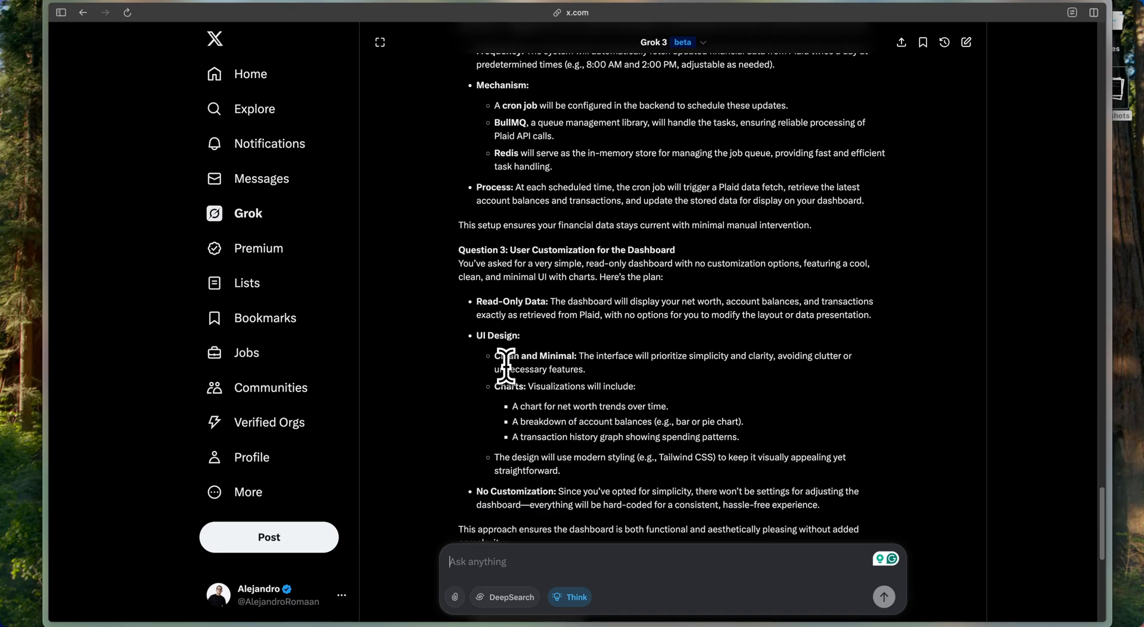
scroll("down", 3)
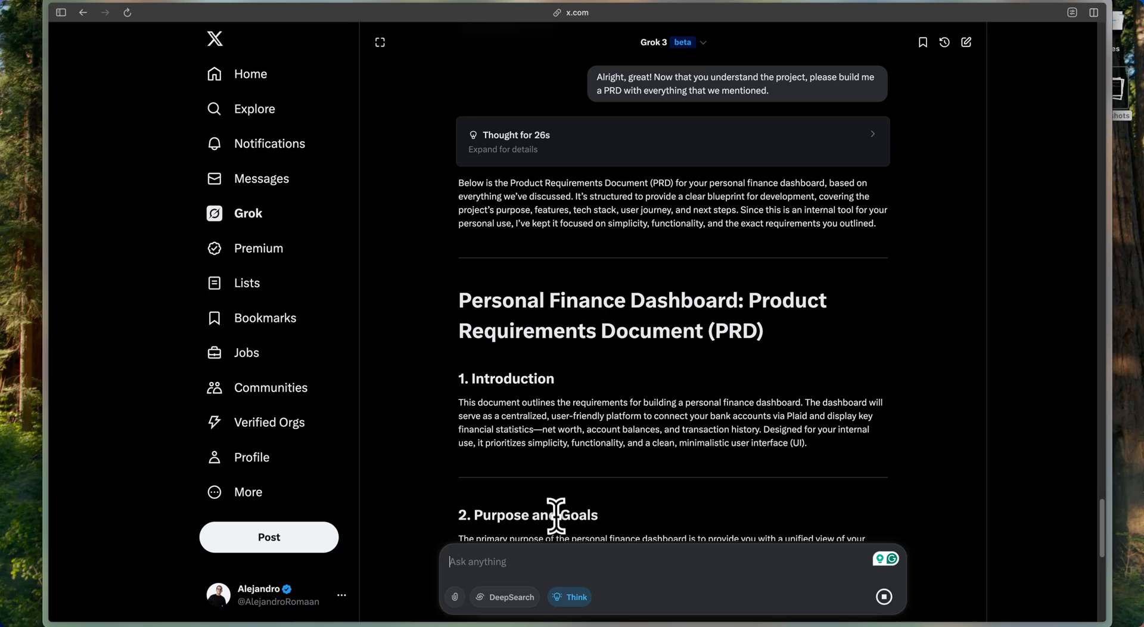
scroll("down", 3)
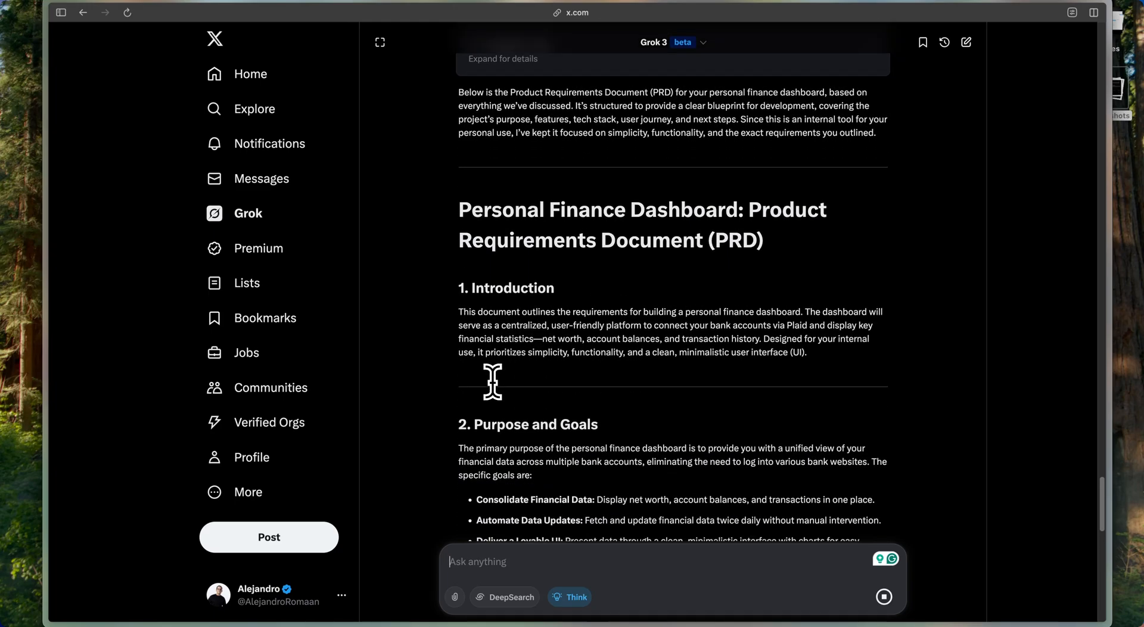
scroll("down", 3)
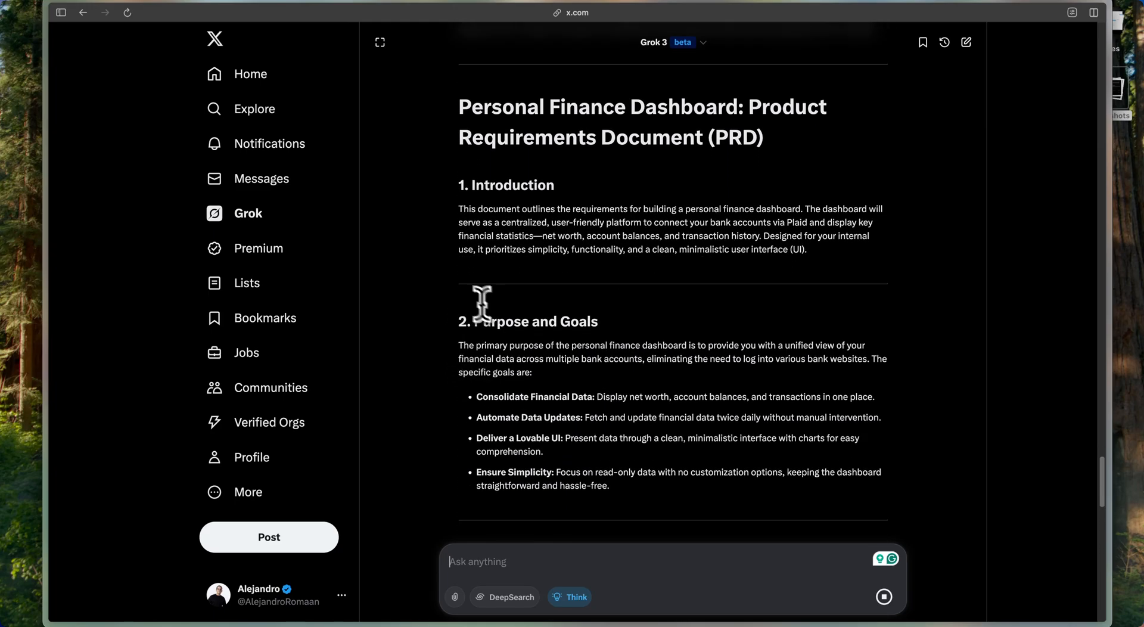
scroll("down", 3)
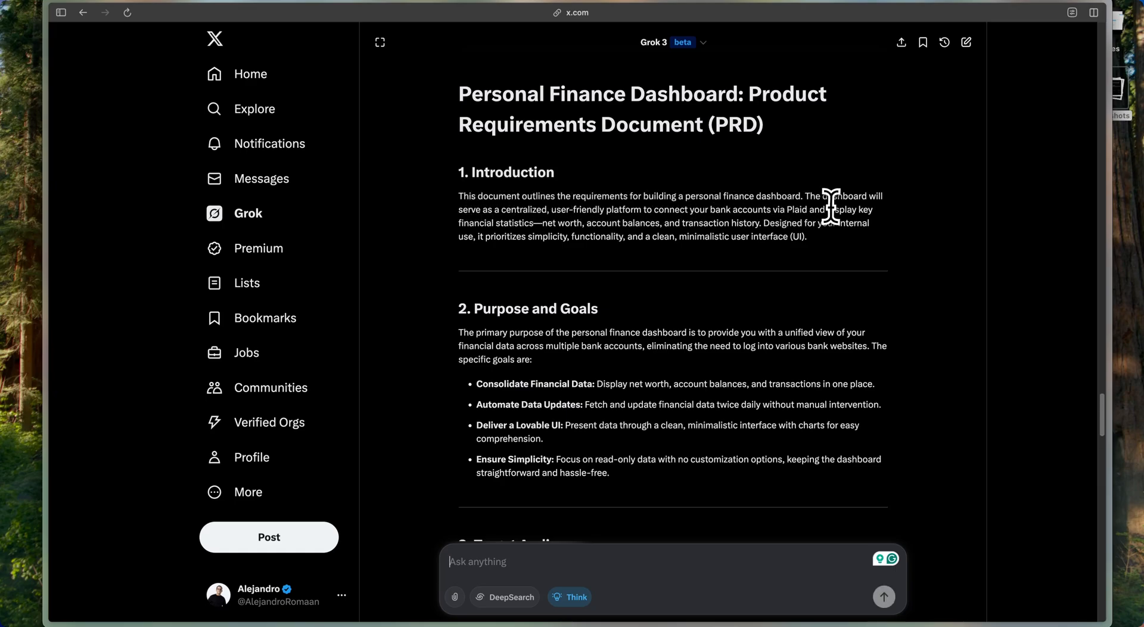
scroll("down", 3)
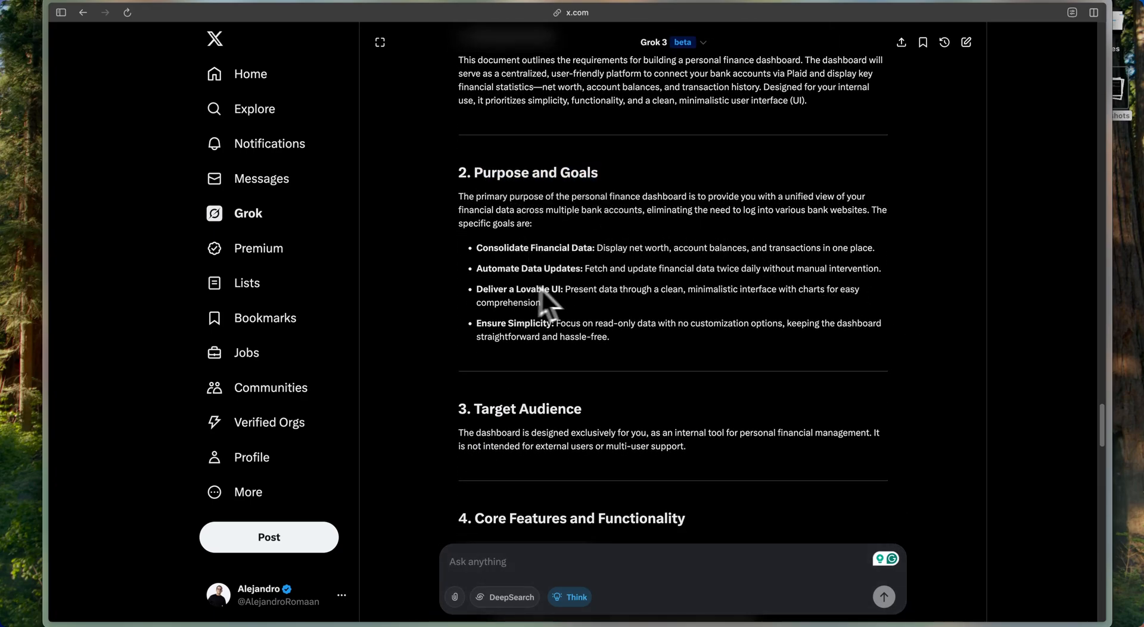
mouse_move(565, 317)
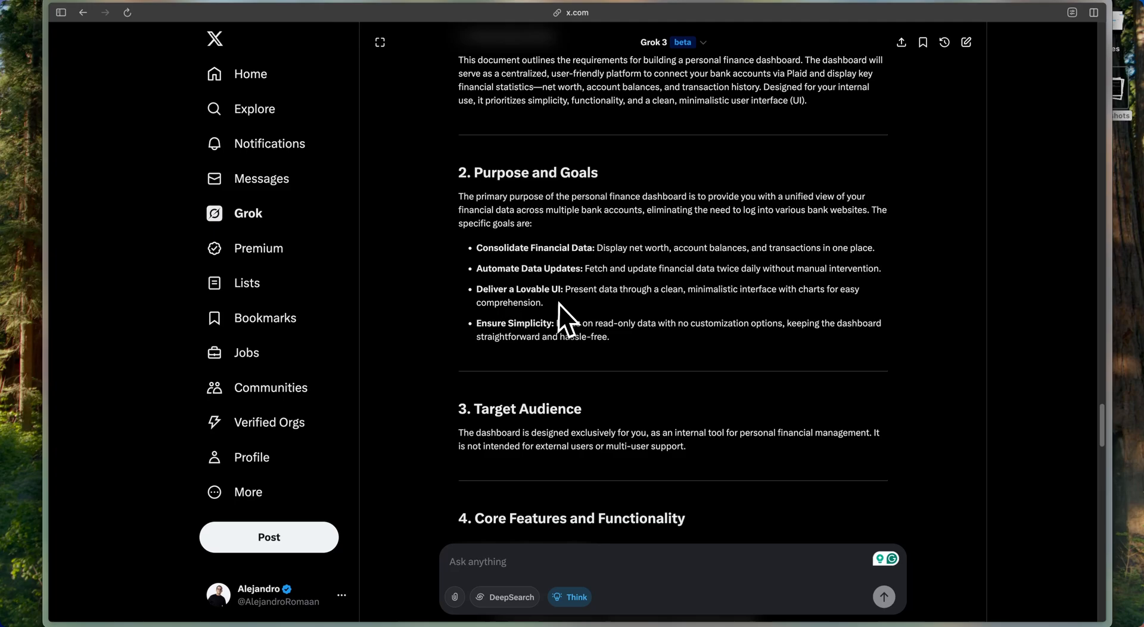
scroll("down", 3)
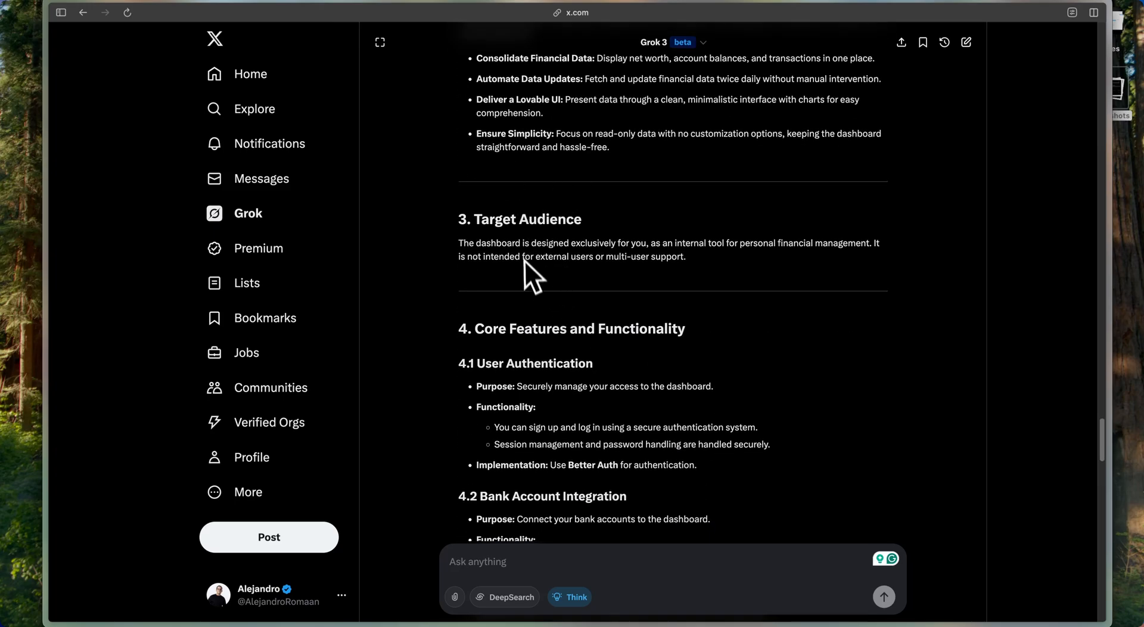
scroll("down", 3)
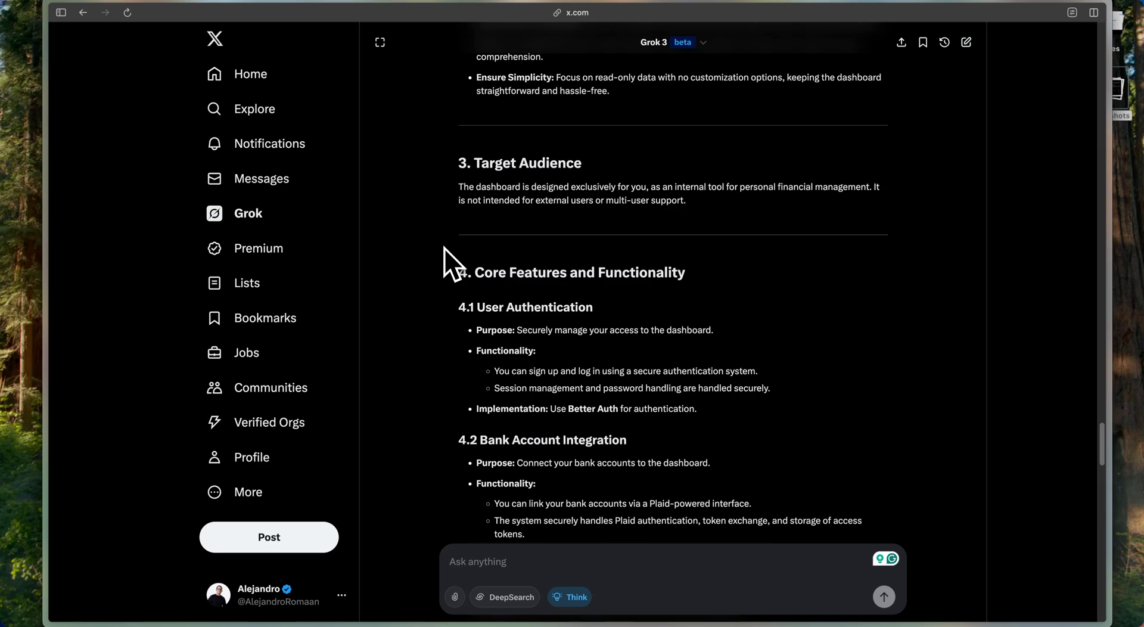
scroll("down", 3)
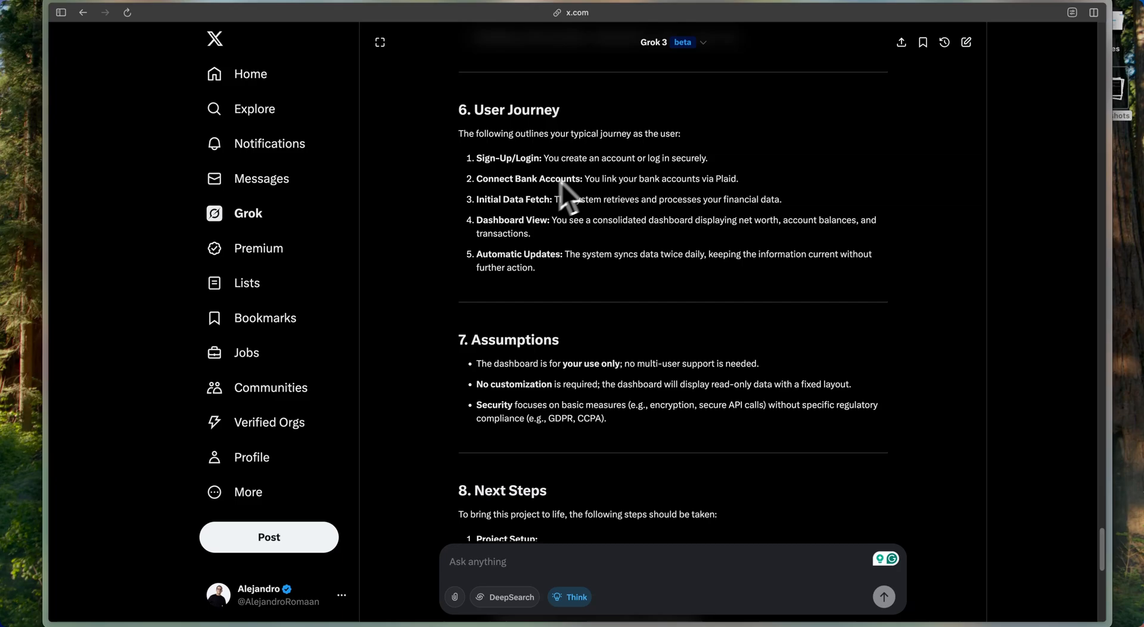
mouse_move(581, 241)
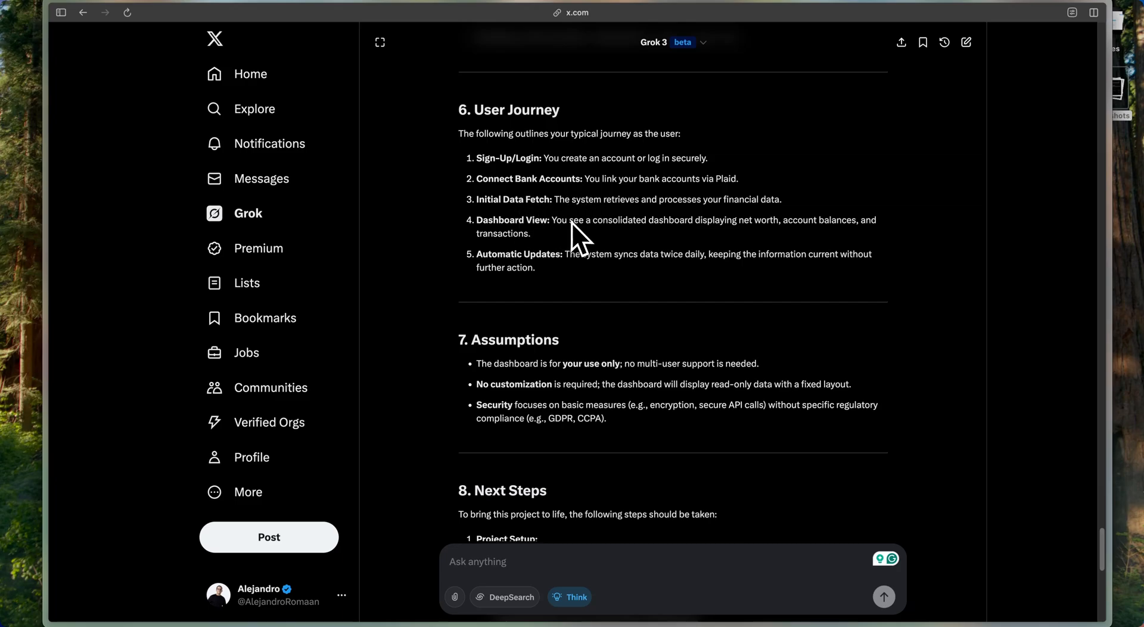
scroll("down", 3)
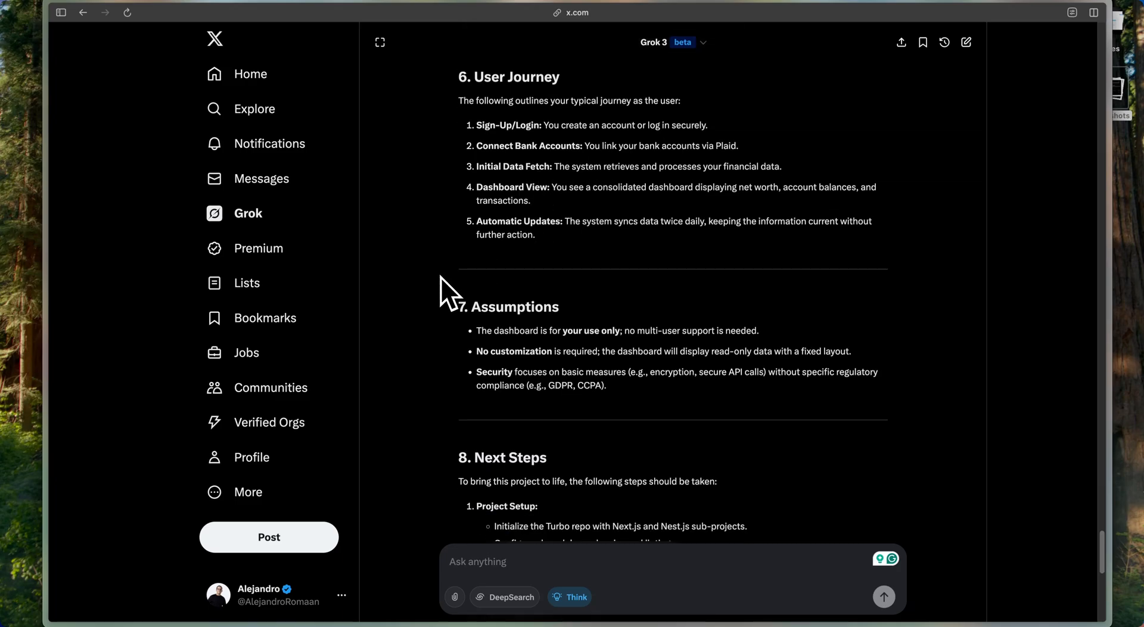
scroll("down", 3)
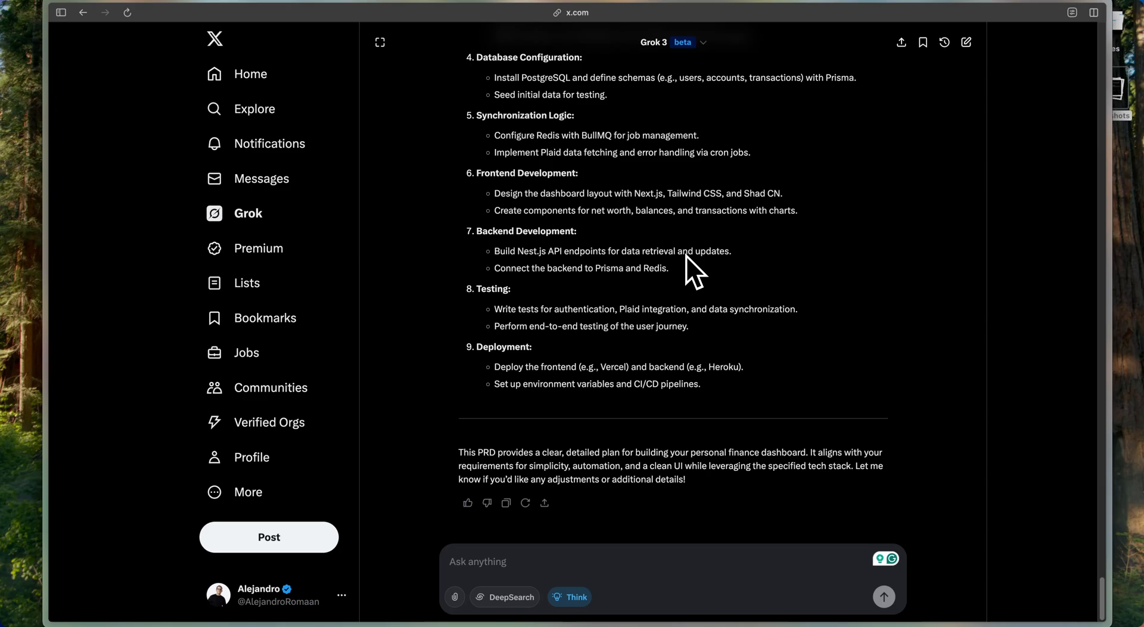
mouse_move(684, 281)
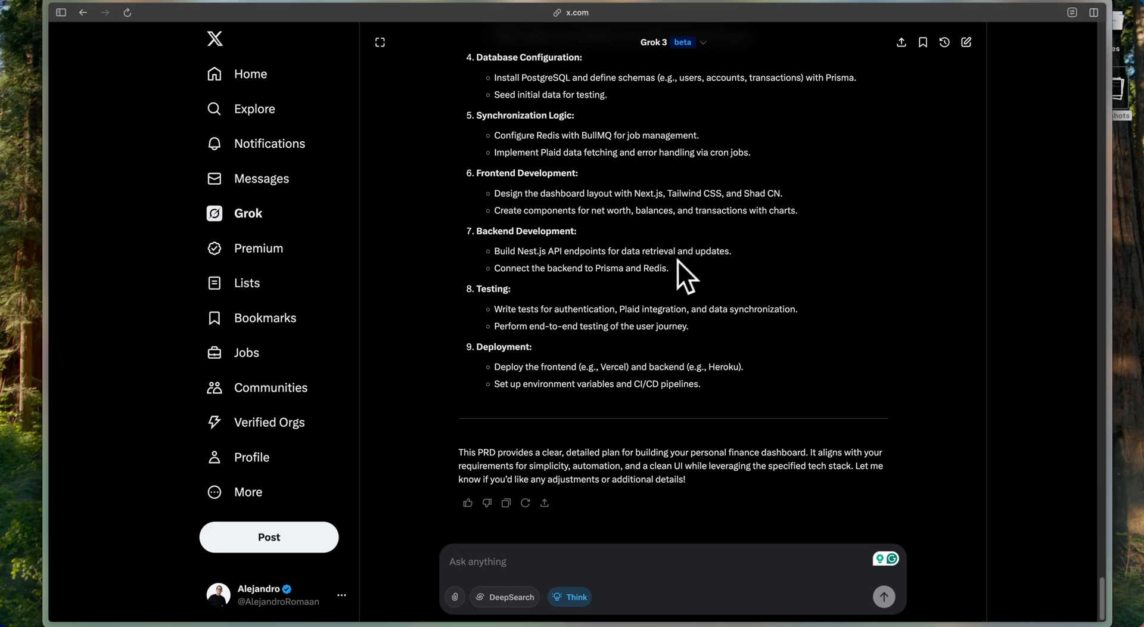
mouse_move(665, 281)
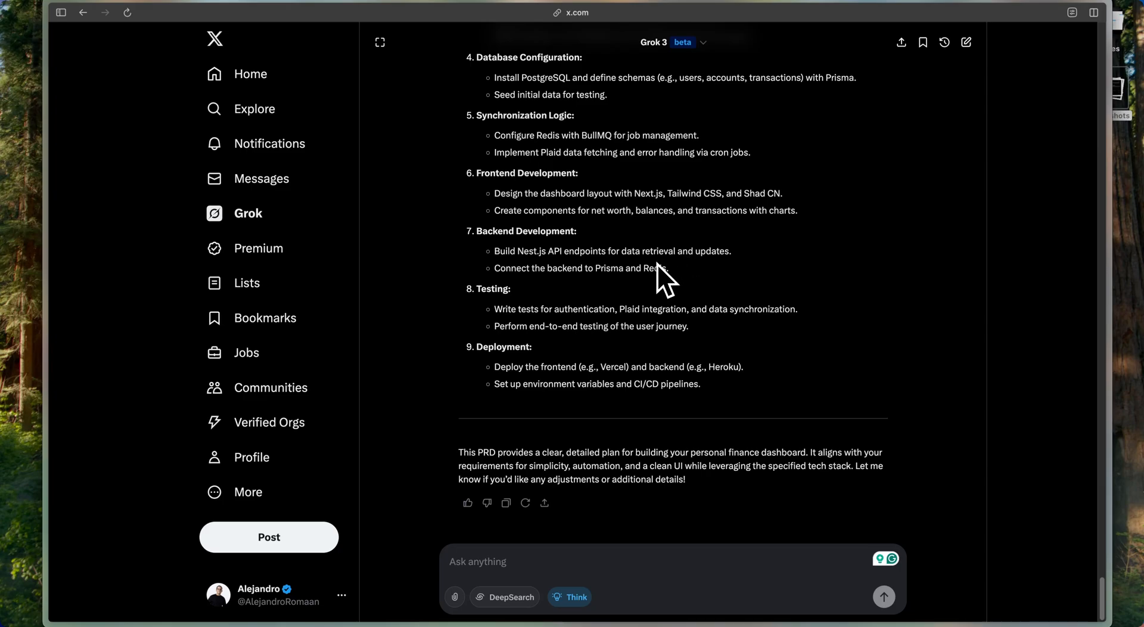
scroll("up", 3)
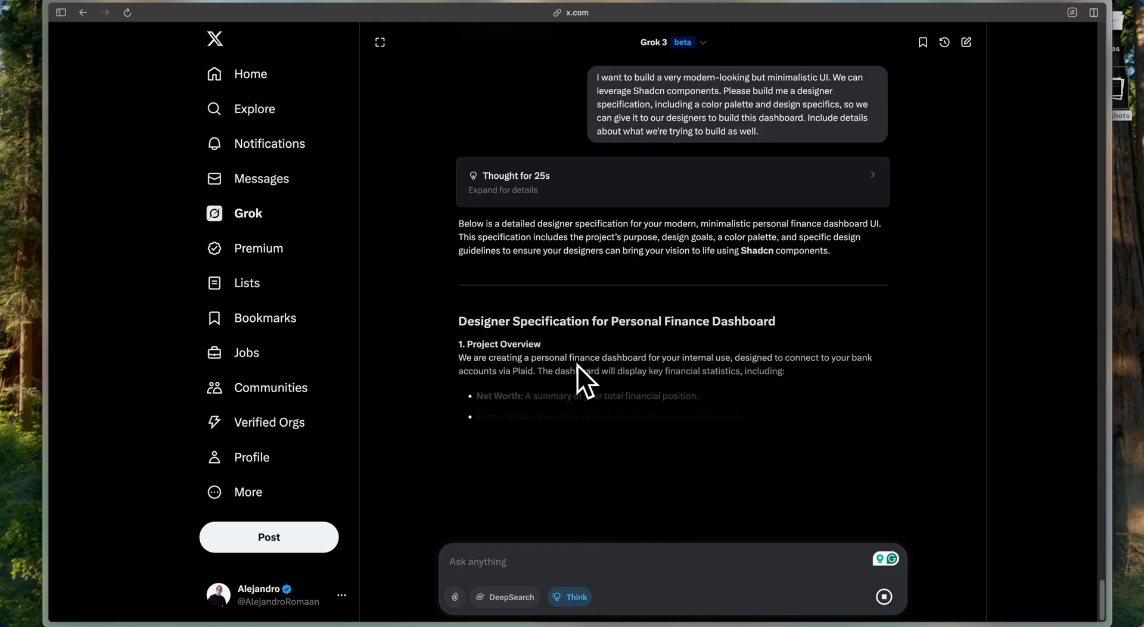
Scroll through the streaming designer spec until the wireframe and accessibility sections finish generating
scroll("down", 3)
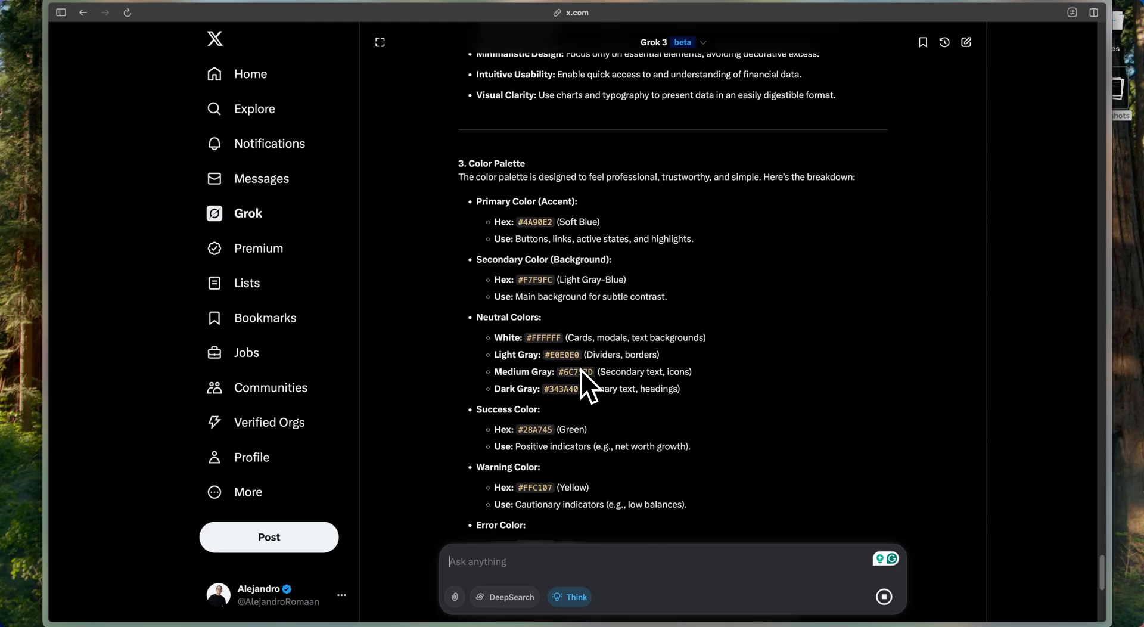
scroll("down", 3)
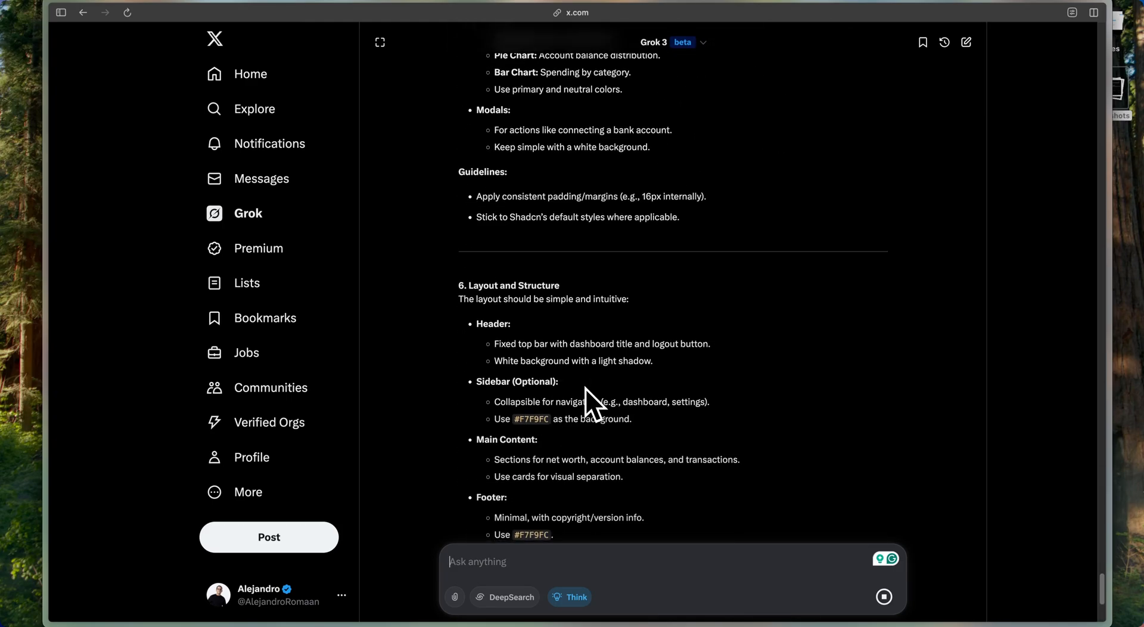
scroll("down", 3)
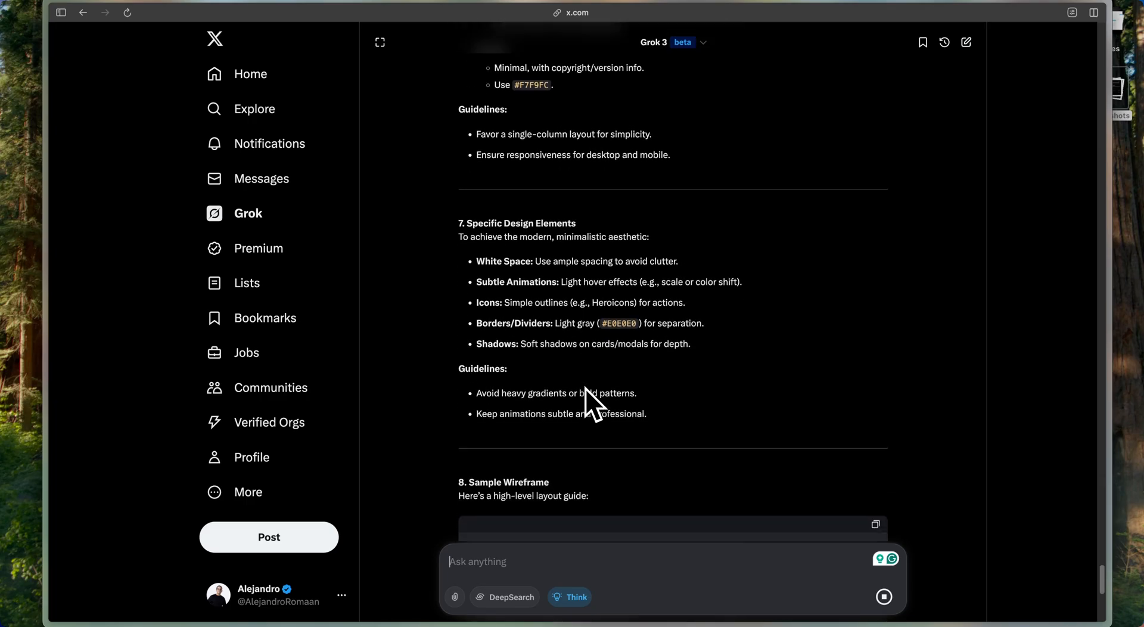
scroll("down", 3)
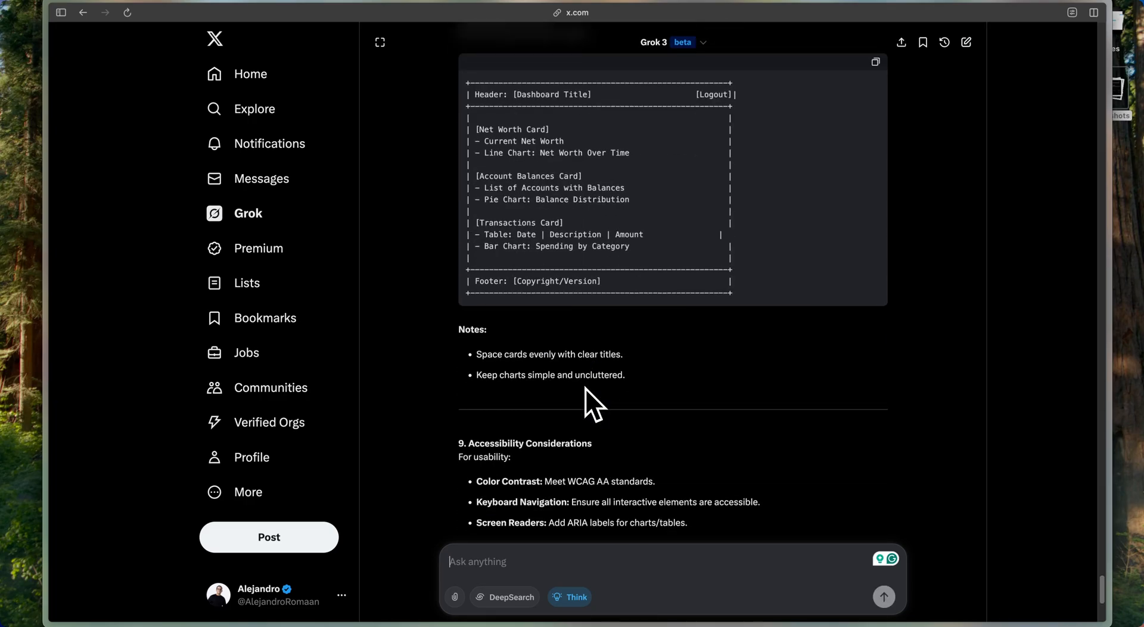
scroll("down", 3)
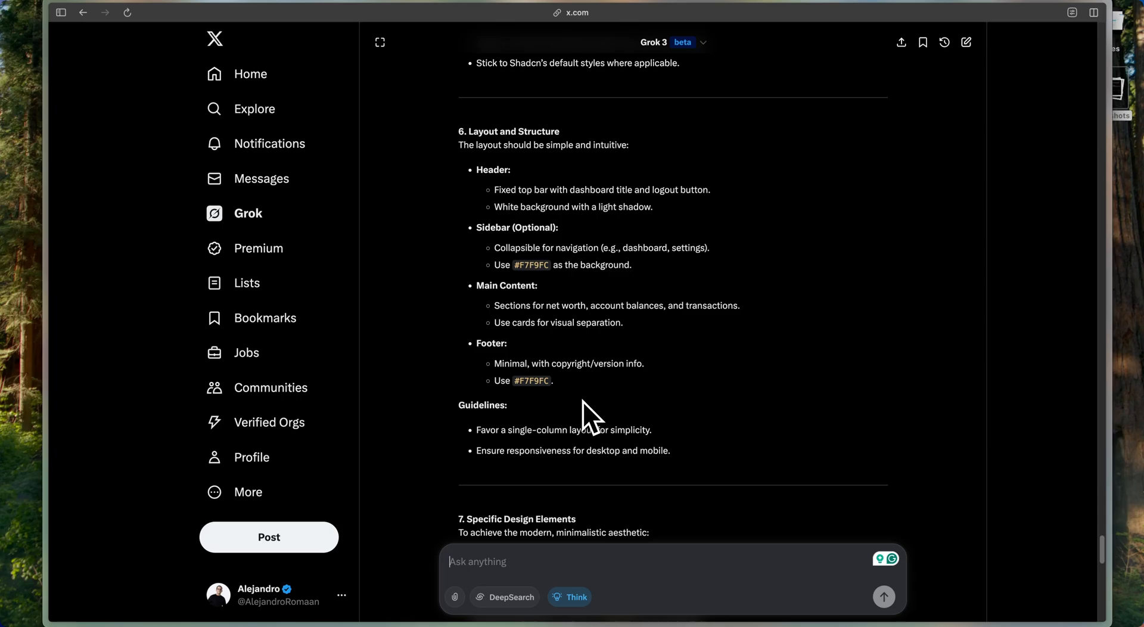
mouse_move(588, 420)
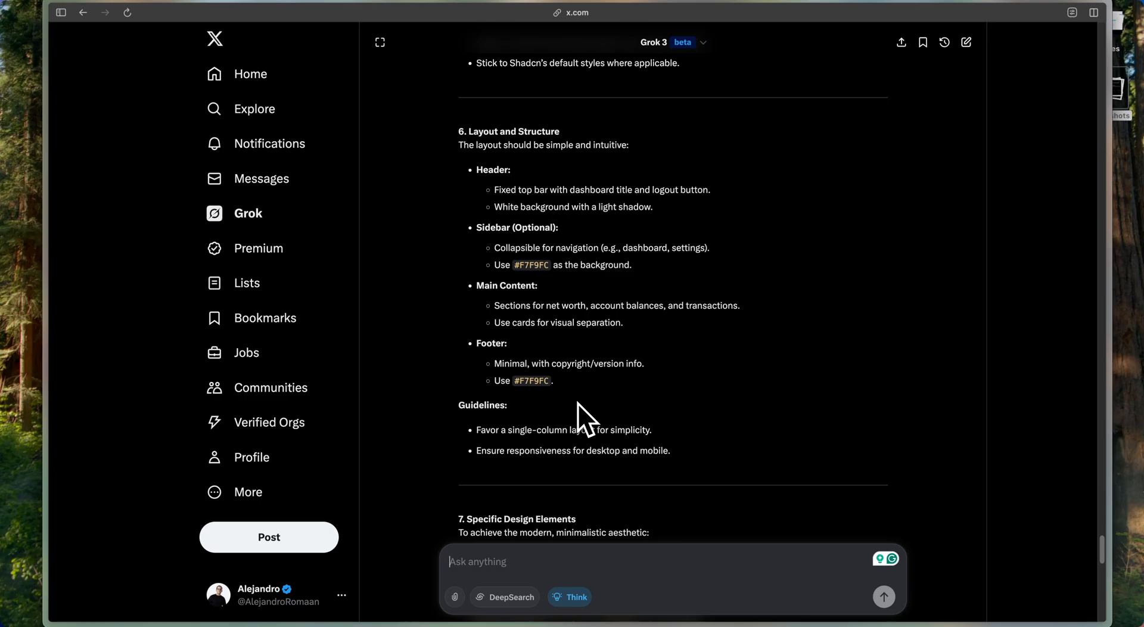
mouse_move(664, 526)
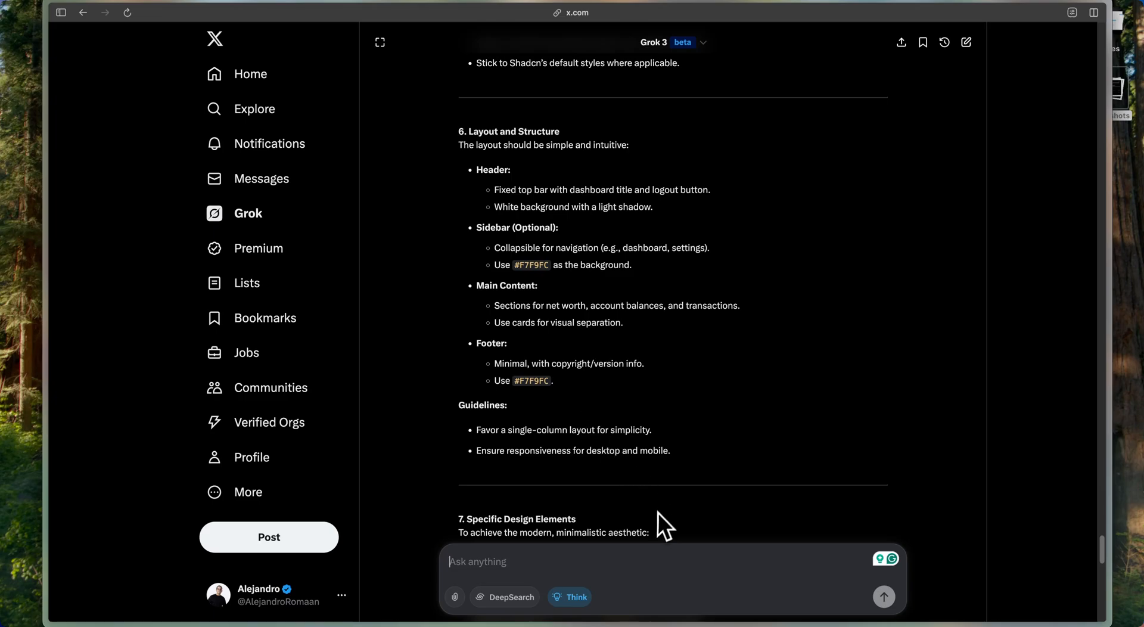